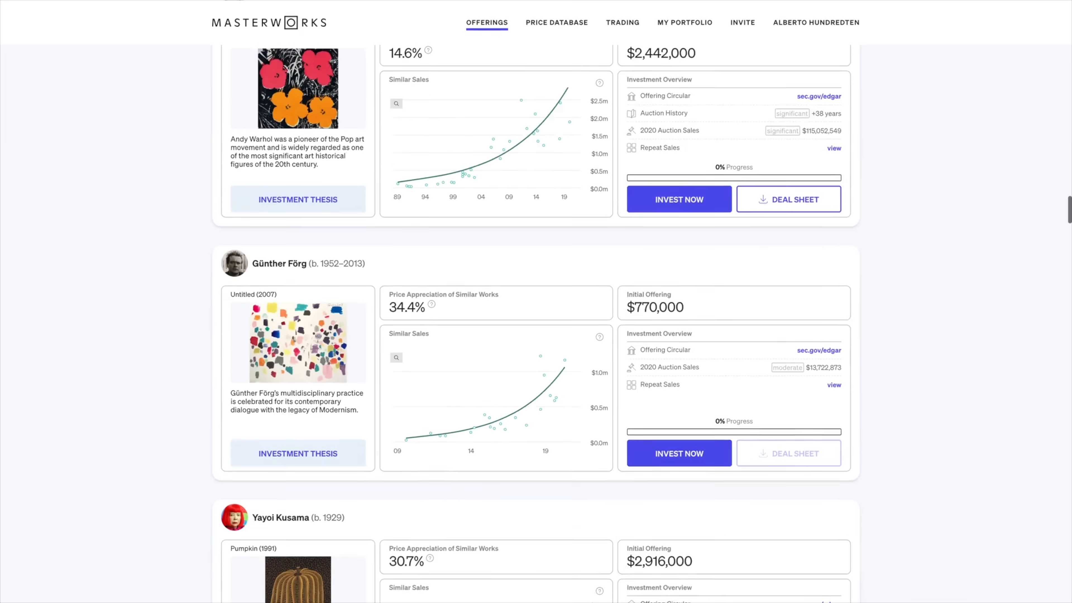
Scroll the Offerings page past Förg and Kusama to Jean-Michel Basquiat's Red Rabbit.
scroll(down, 3)
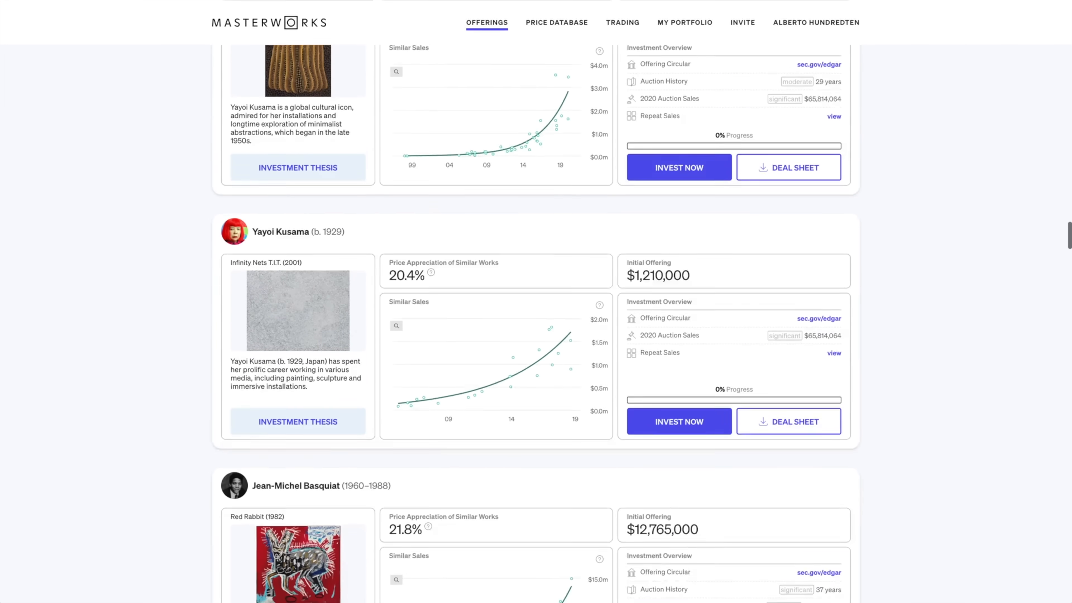
scroll(down, 3)
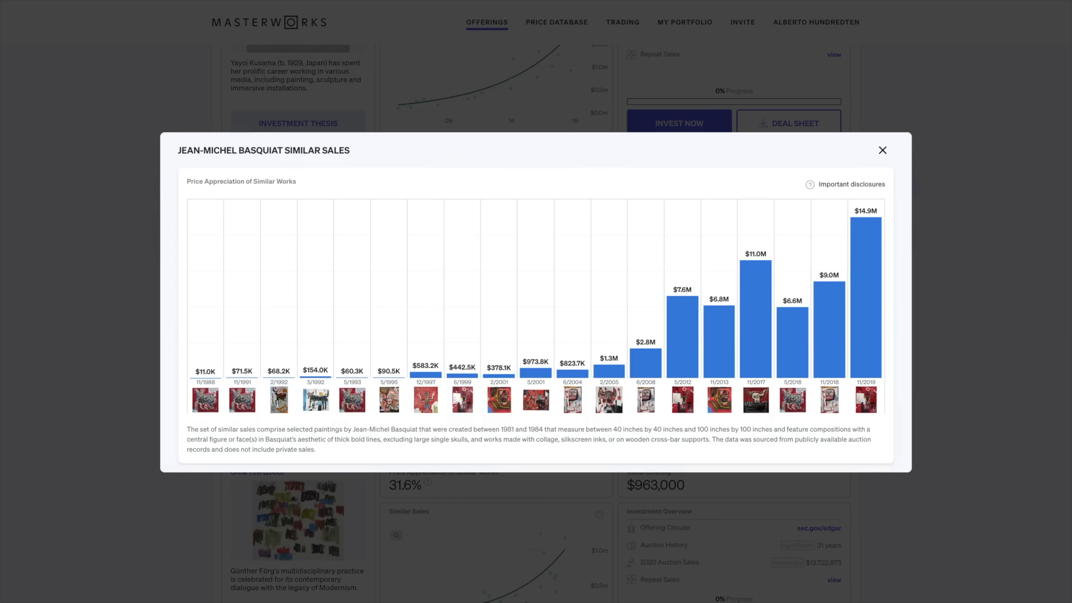
Open the Jean-Michel Basquiat Similar Sales popup chart from the Red Rabbit offering.
click(882, 150)
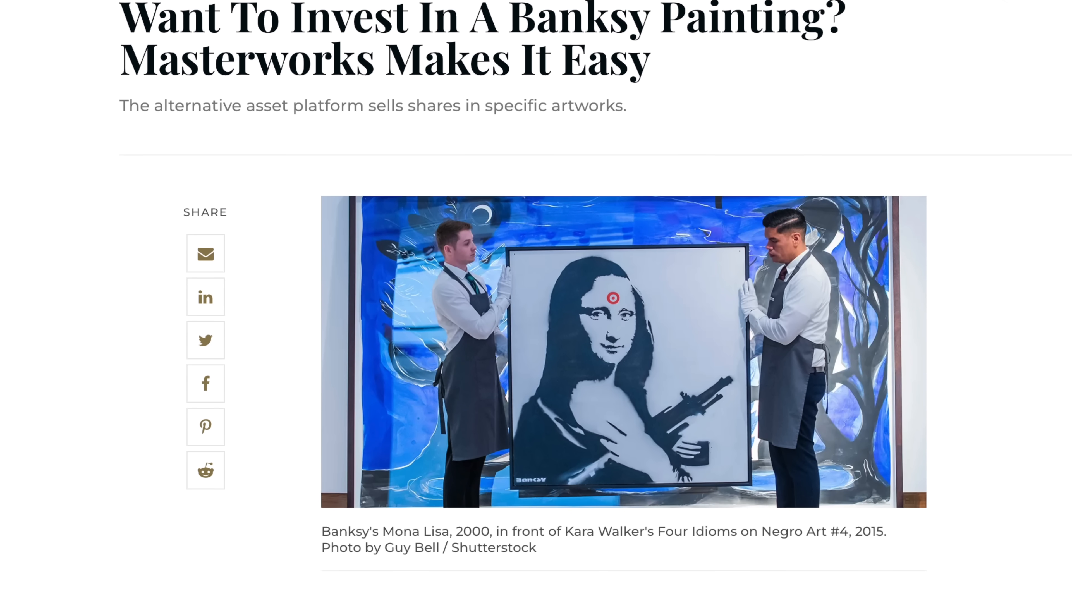
Scroll past the Banksy Mona Lisa photo to the Forbes article's opening paragraph.
scroll(down, 3)
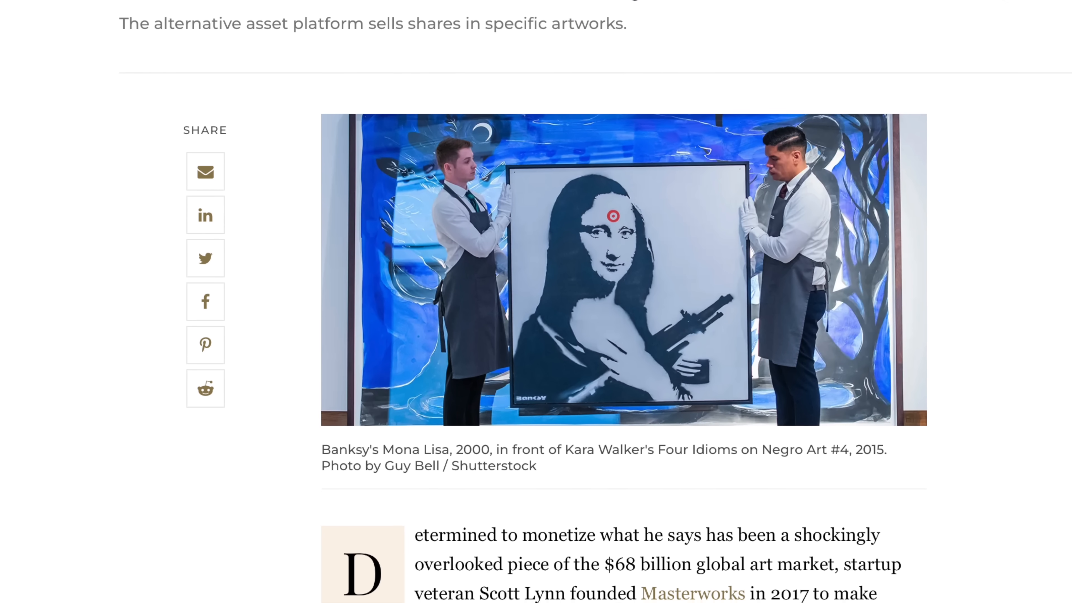